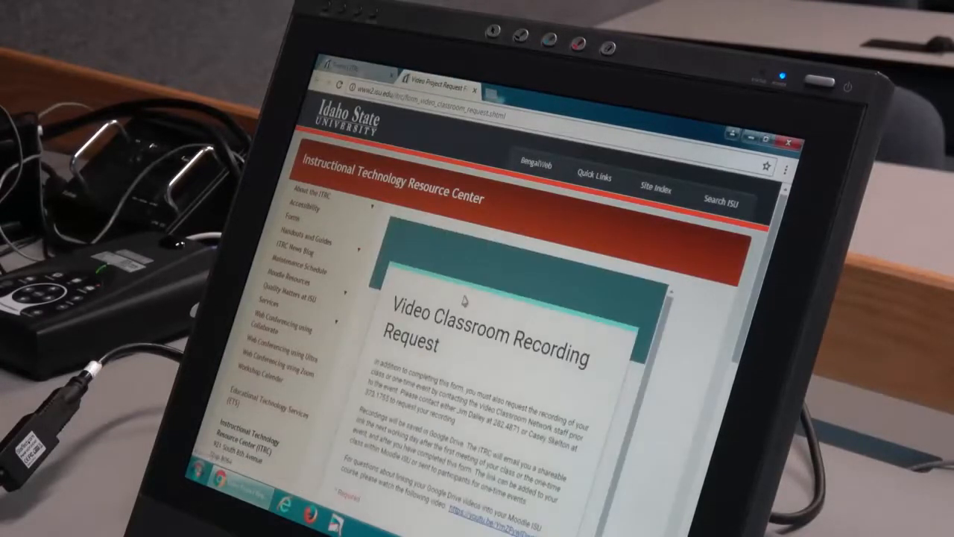
{"action": "scroll", "scroll_direction": "down", "scroll_amount": 3}
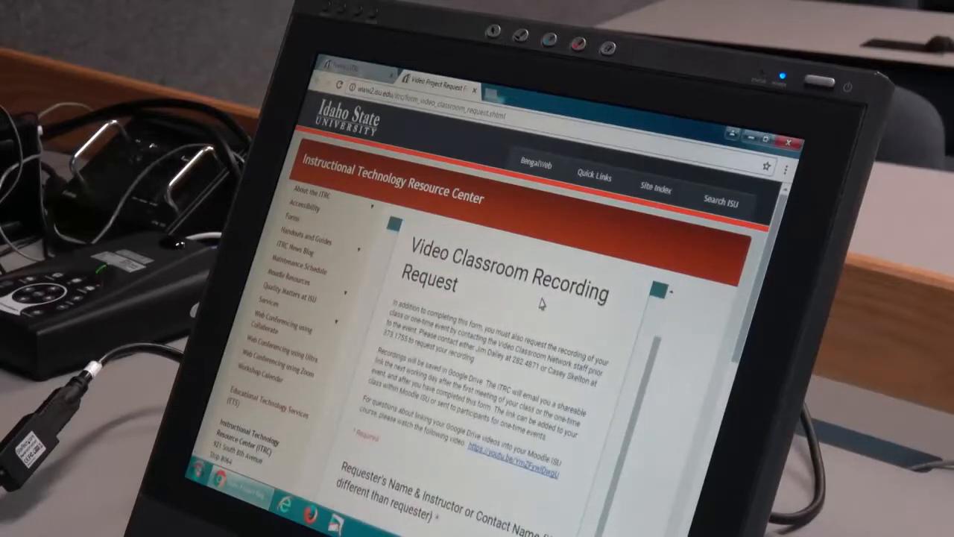
{"action": "scroll", "scroll_direction": "down", "scroll_amount": 3}
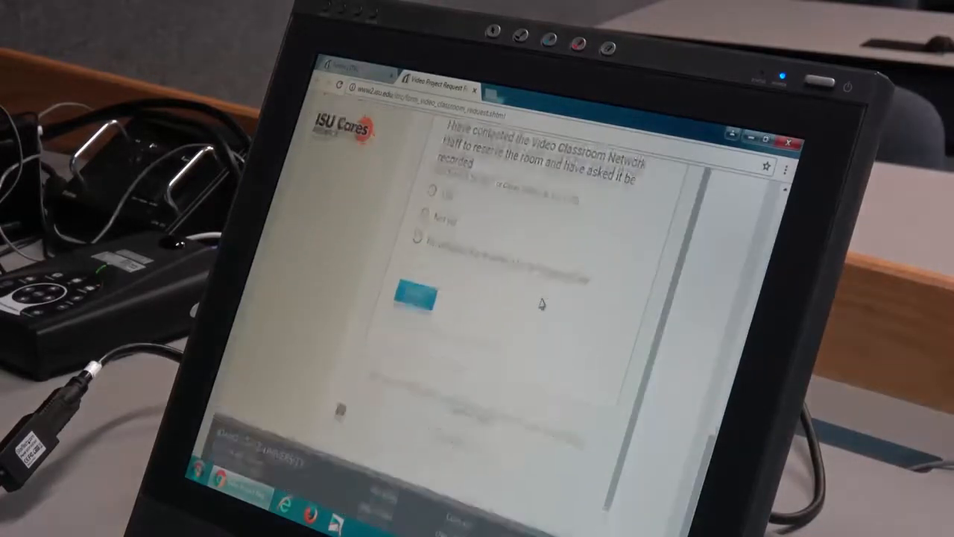